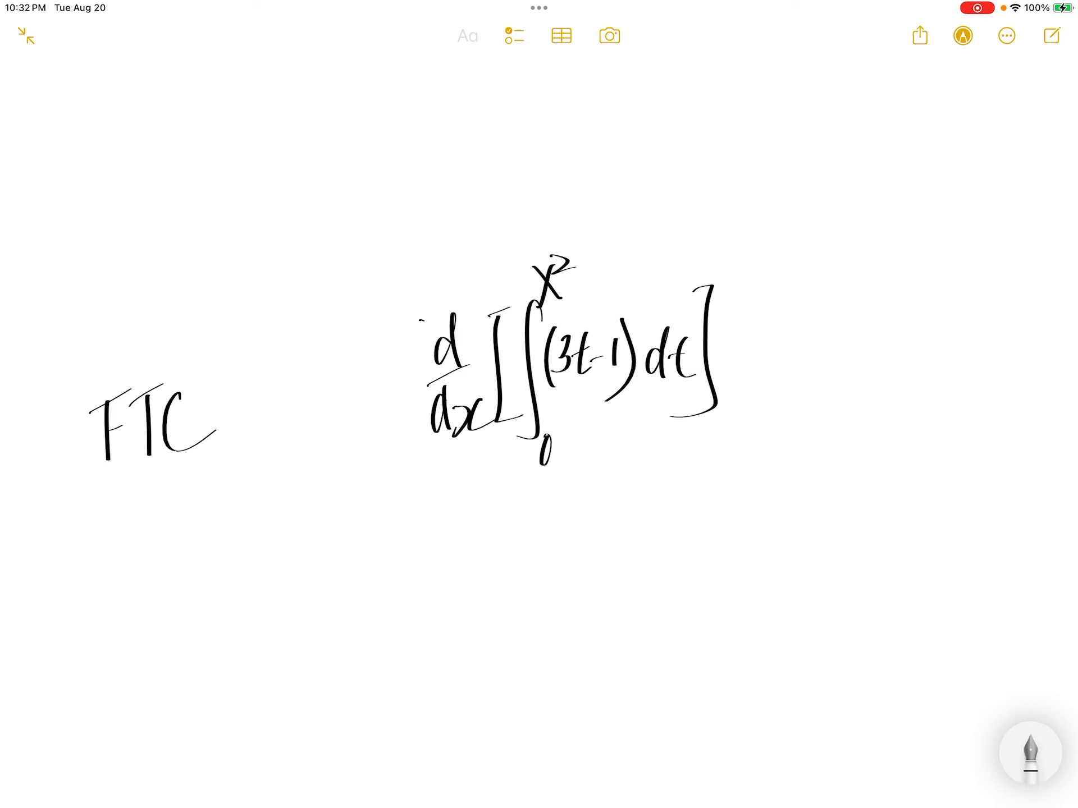
Step: Highlight the x² upper limit and dx in yellow, then write u = x² below the integral
left_click(1030, 754)
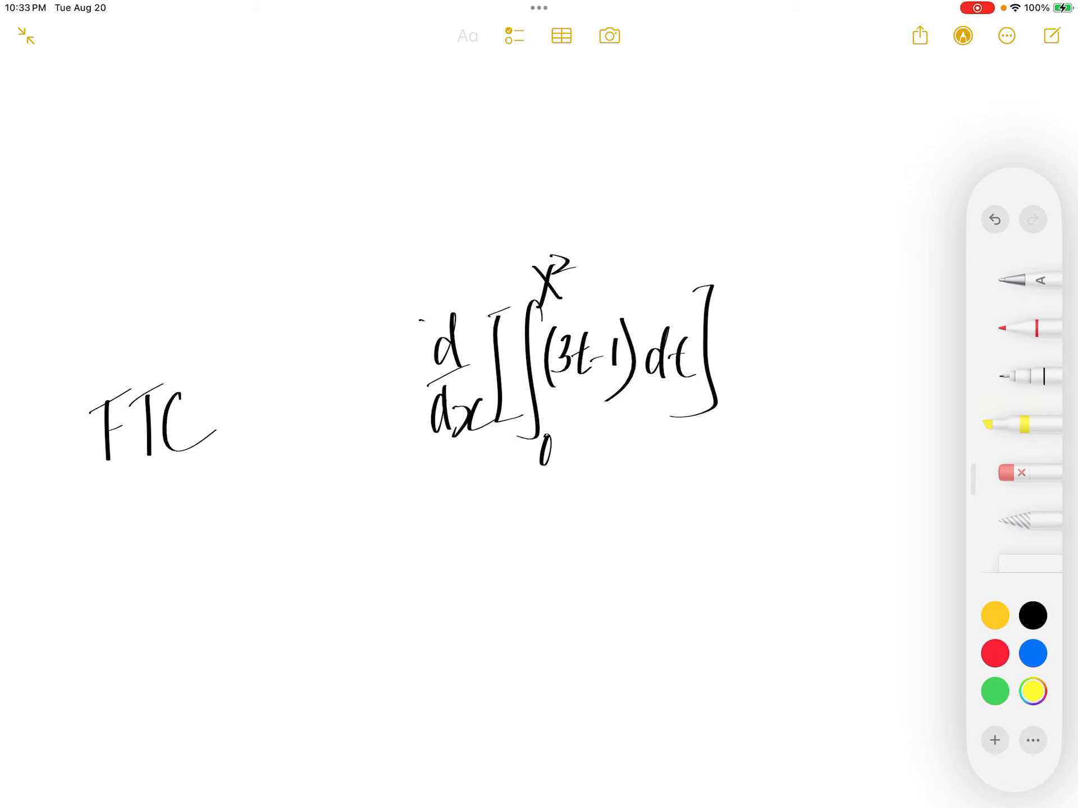
left_click_drag(557, 254, 557, 282)
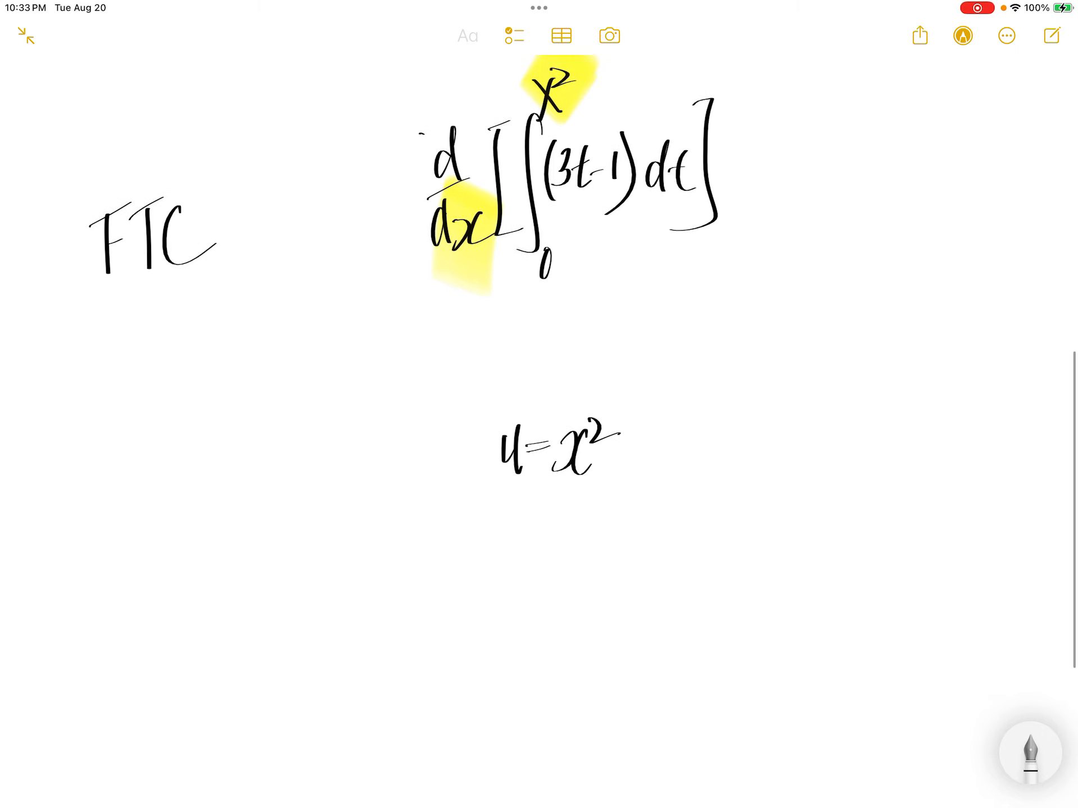
Step: Handwrite d/du[∫₀ᵘ(3t−1)du]·du/dx beneath u = x²
scroll("down", 3)
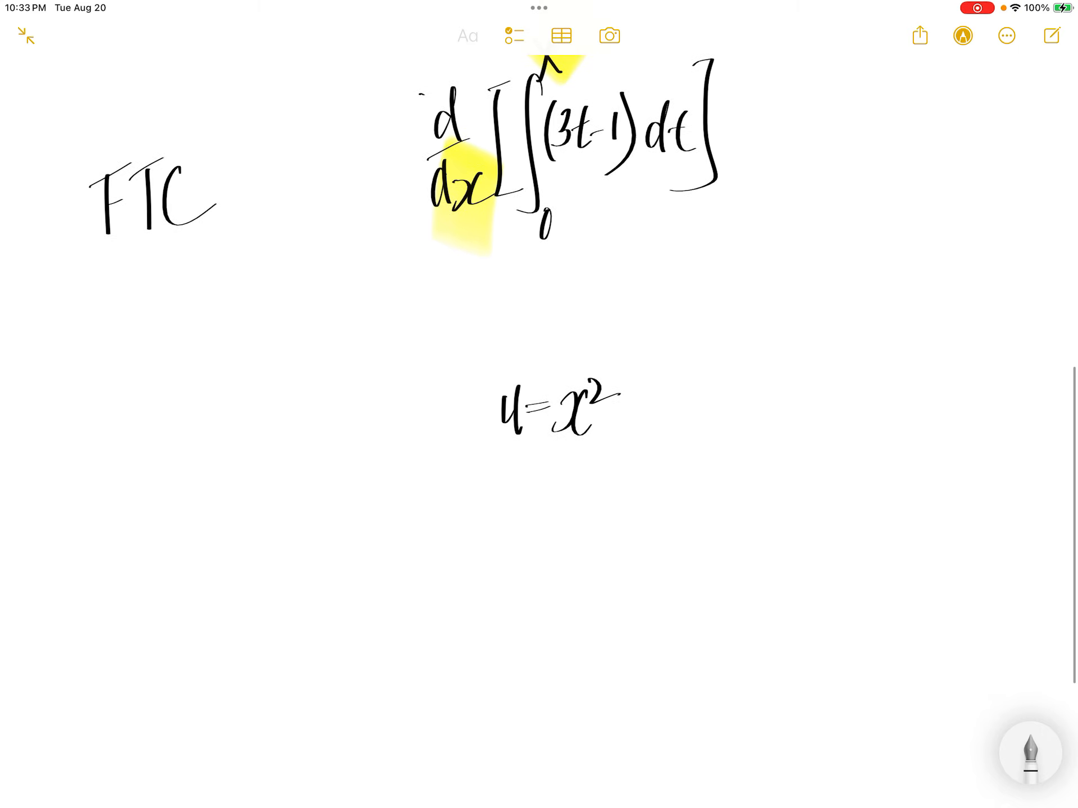
left_click_drag(522, 516, 522, 700)
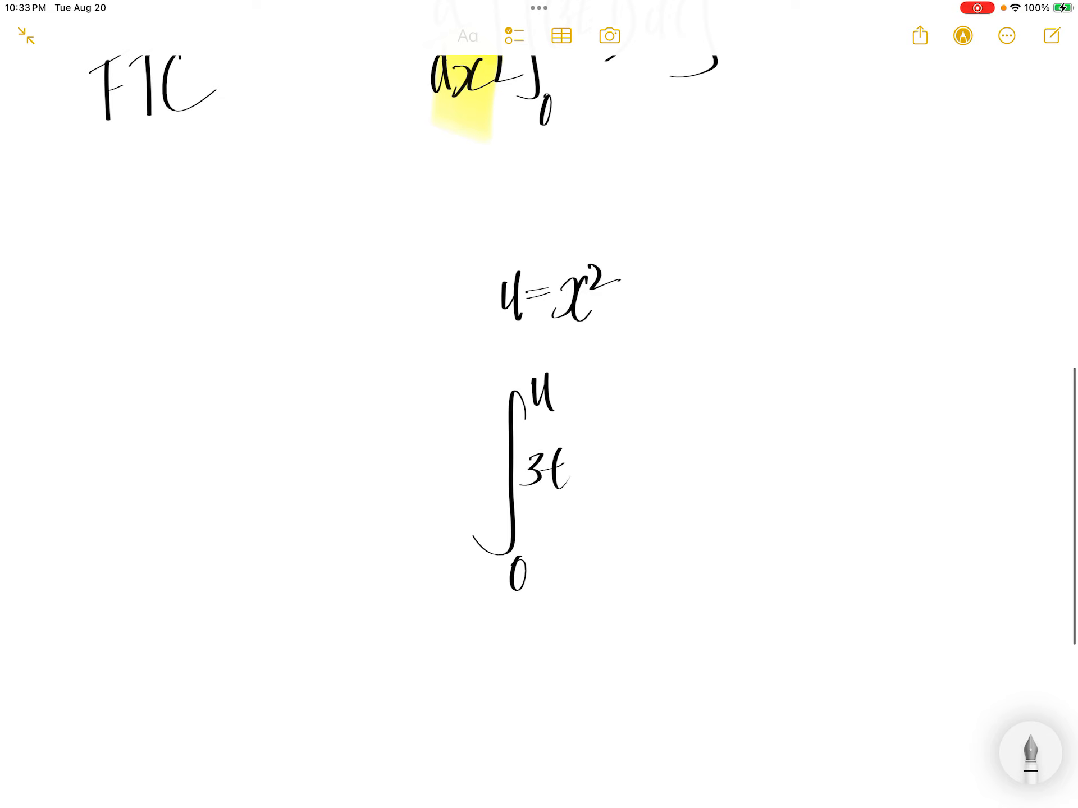
left_click_drag(569, 473, 598, 473)
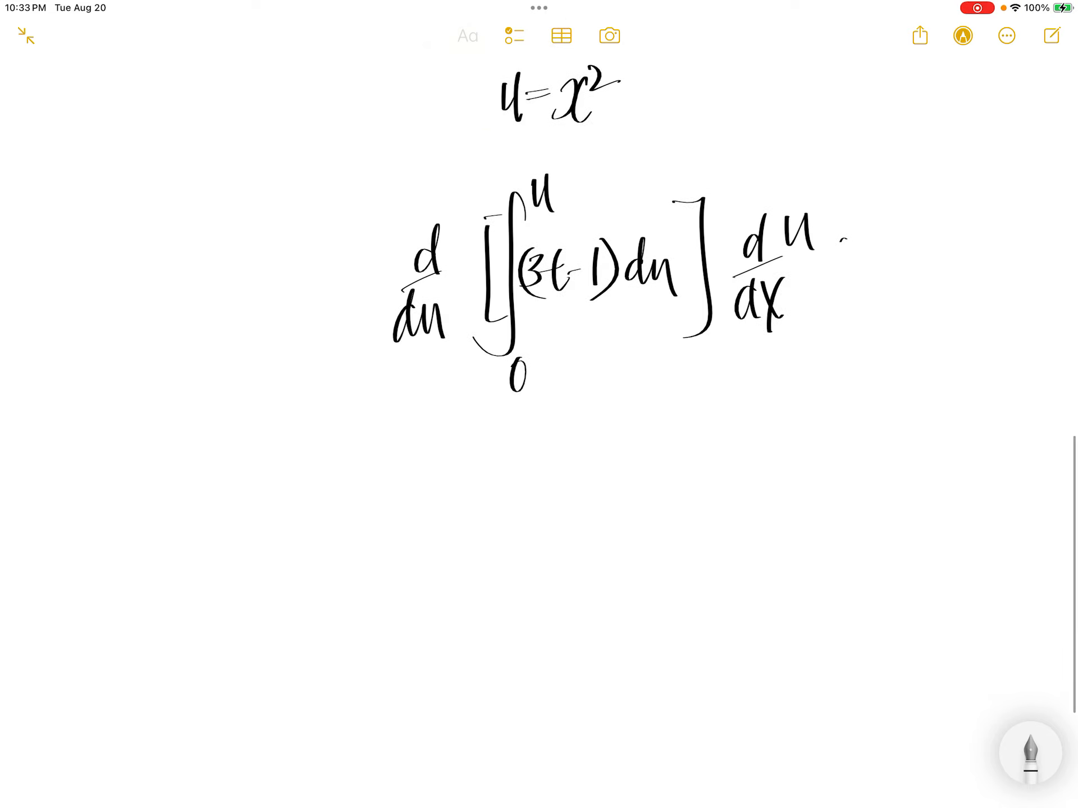
scroll("down", 3)
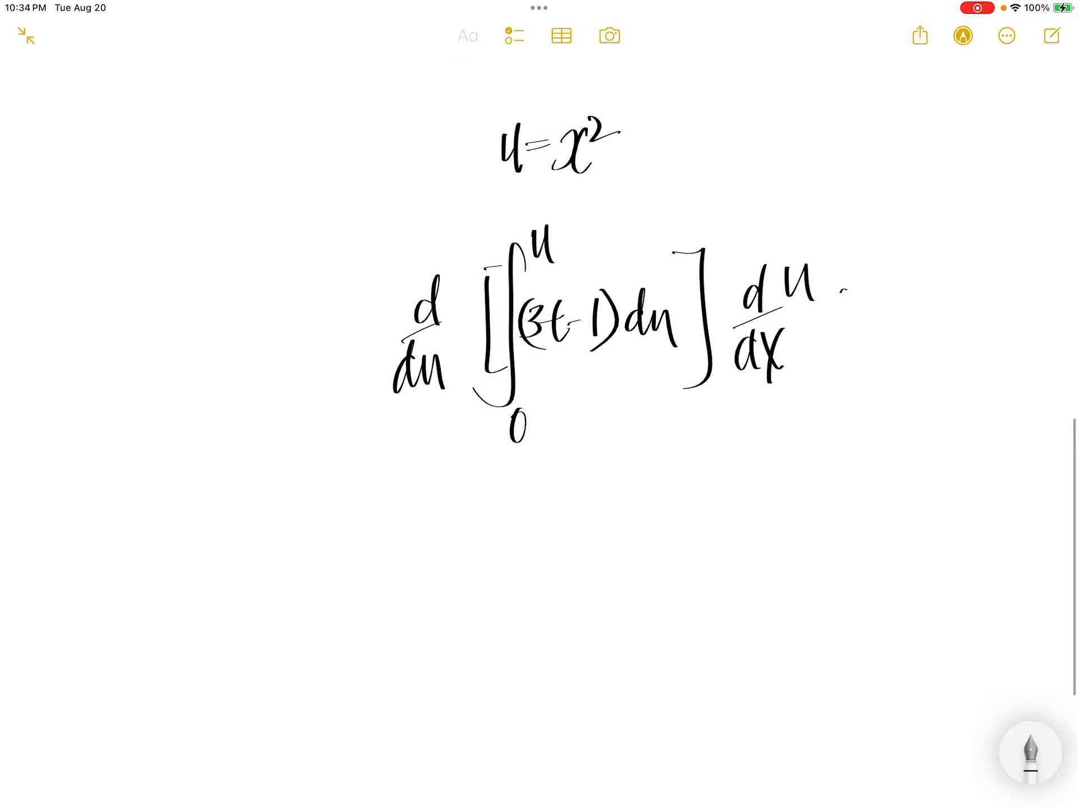
Step: Underline the chain-rule expression, write = (3u−1)·2x below, and begin the next line with =
left_click_drag(412, 447, 660, 429)
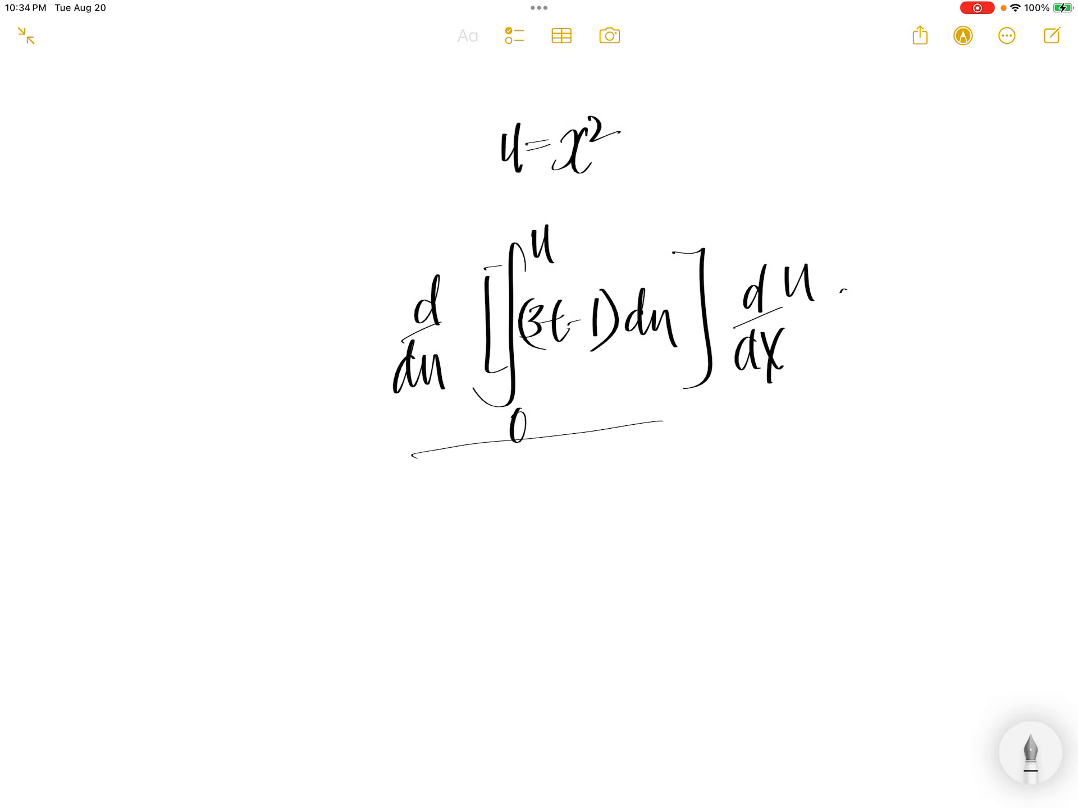
left_click_drag(453, 557, 495, 556)
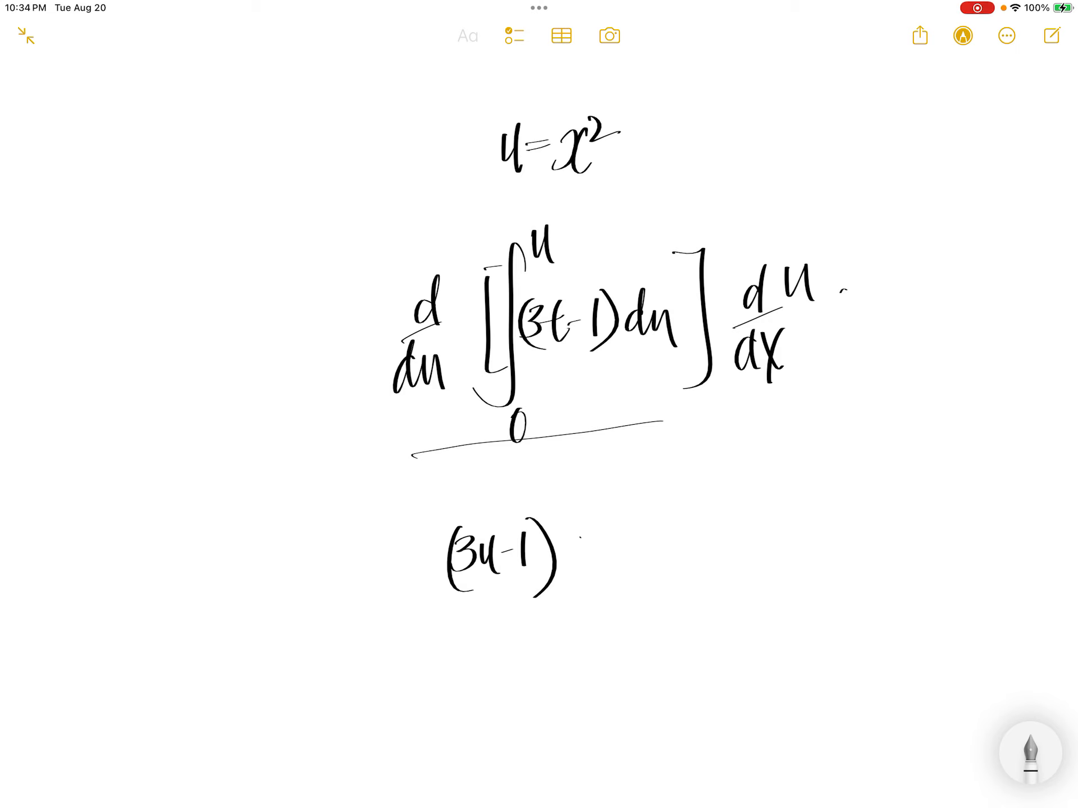
left_click_drag(584, 537, 612, 543)
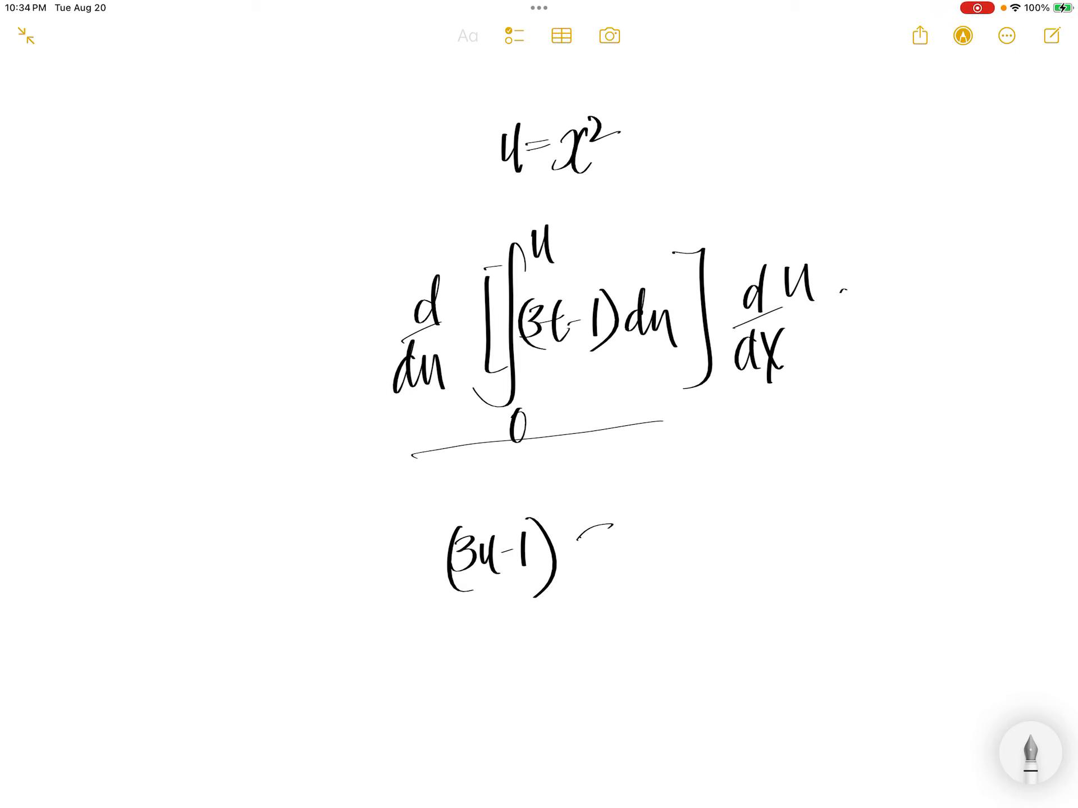
left_click_drag(584, 529, 611, 570)
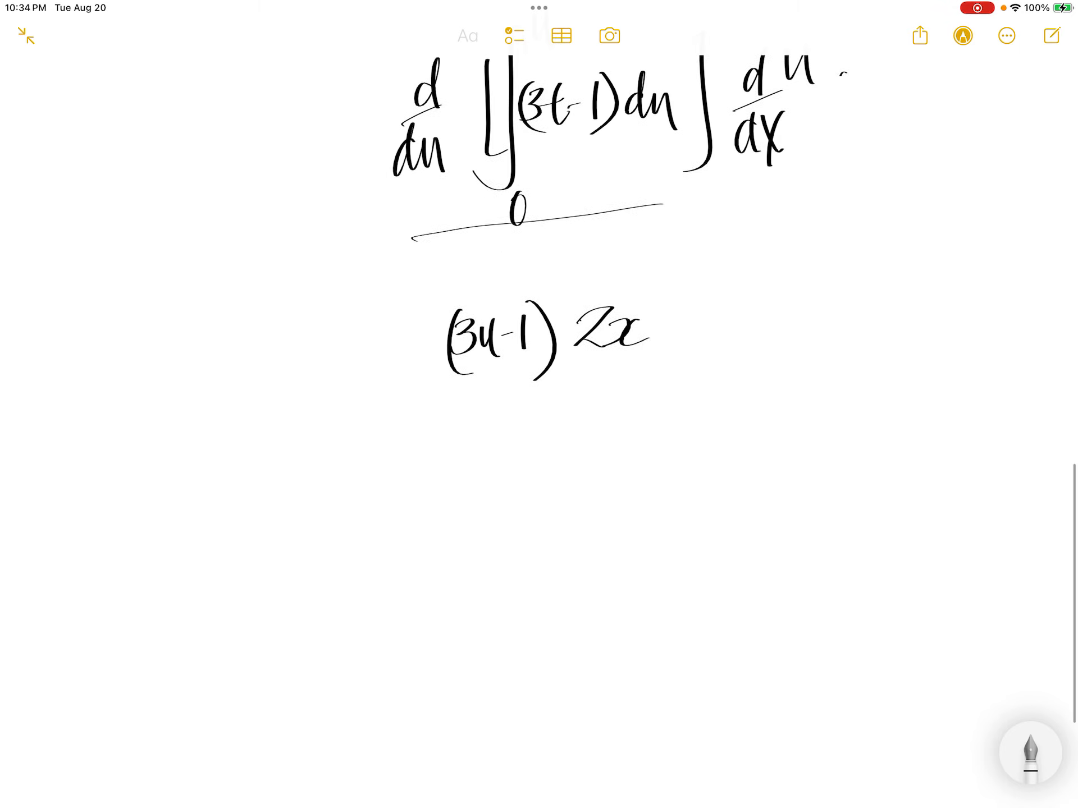
left_click_drag(350, 467, 375, 463)
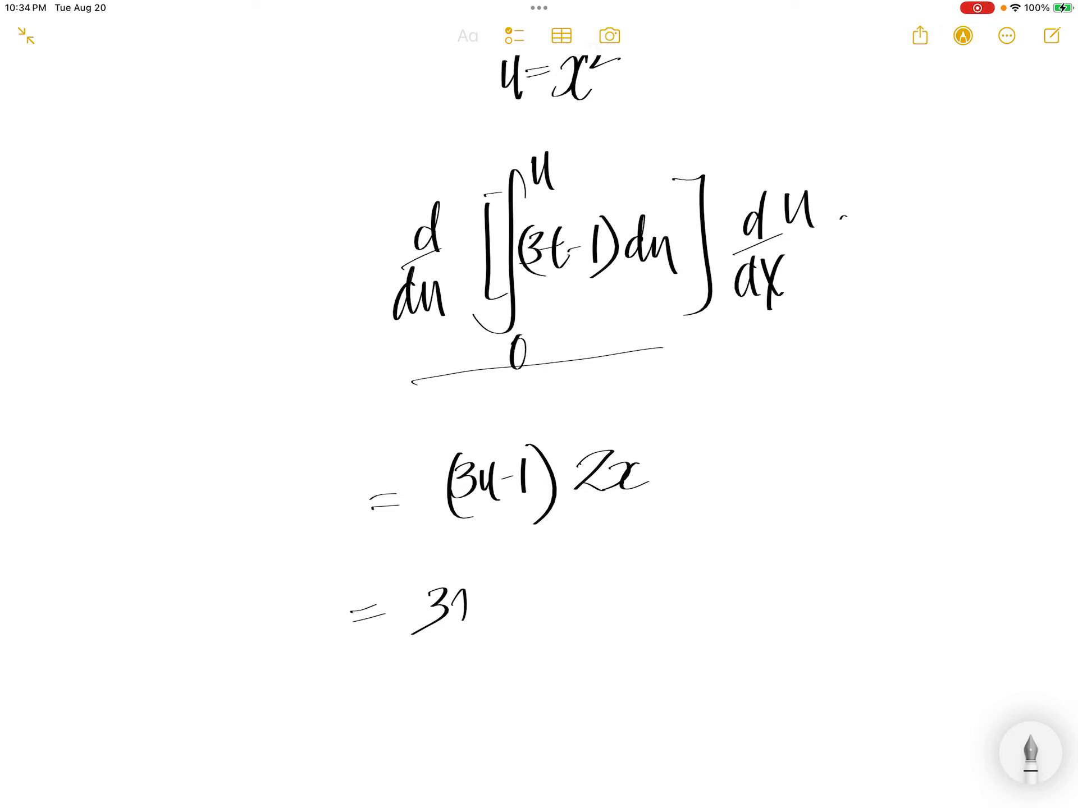
Step: Write the final line = (3x²−1)·2x, substituting x² back for u
left_click_drag(433, 605, 522, 612)
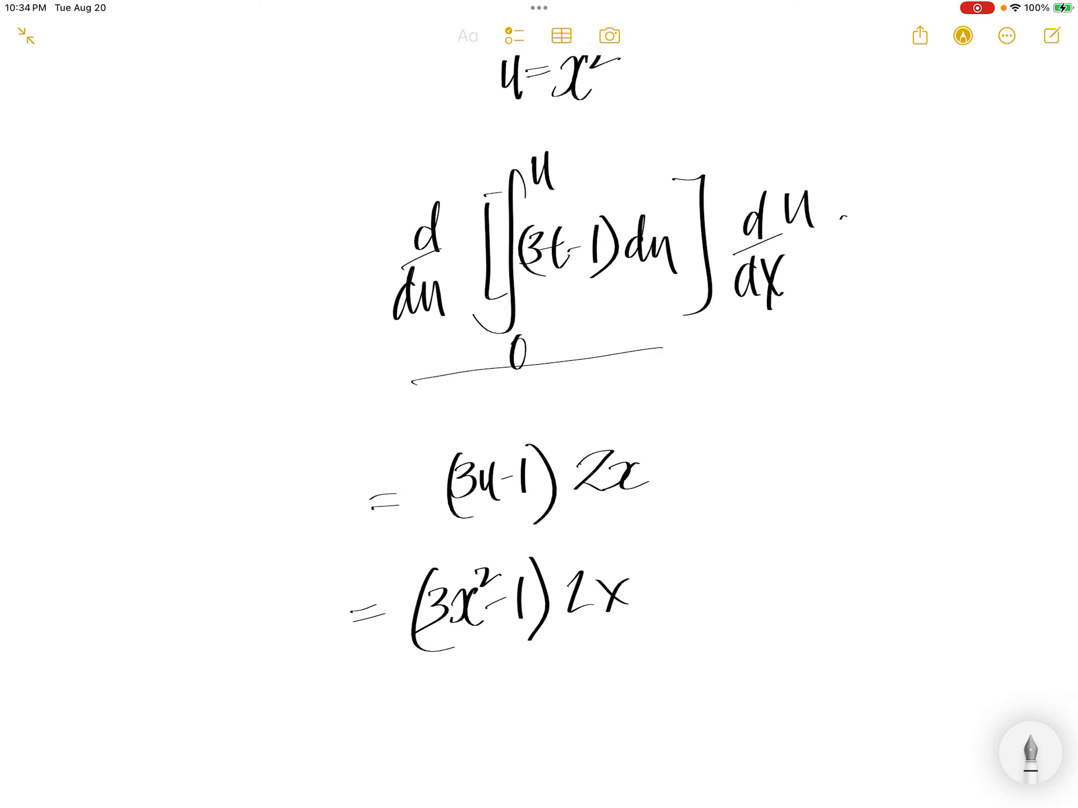
scroll("down", 3)
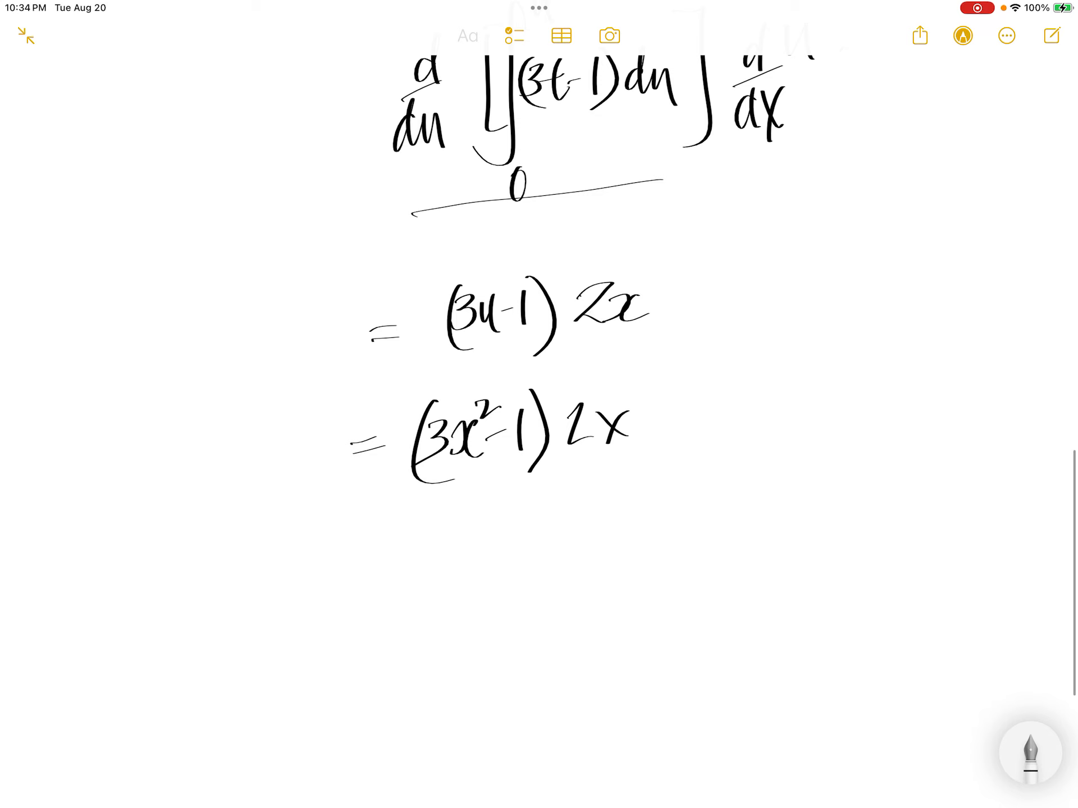
left_click(1031, 753)
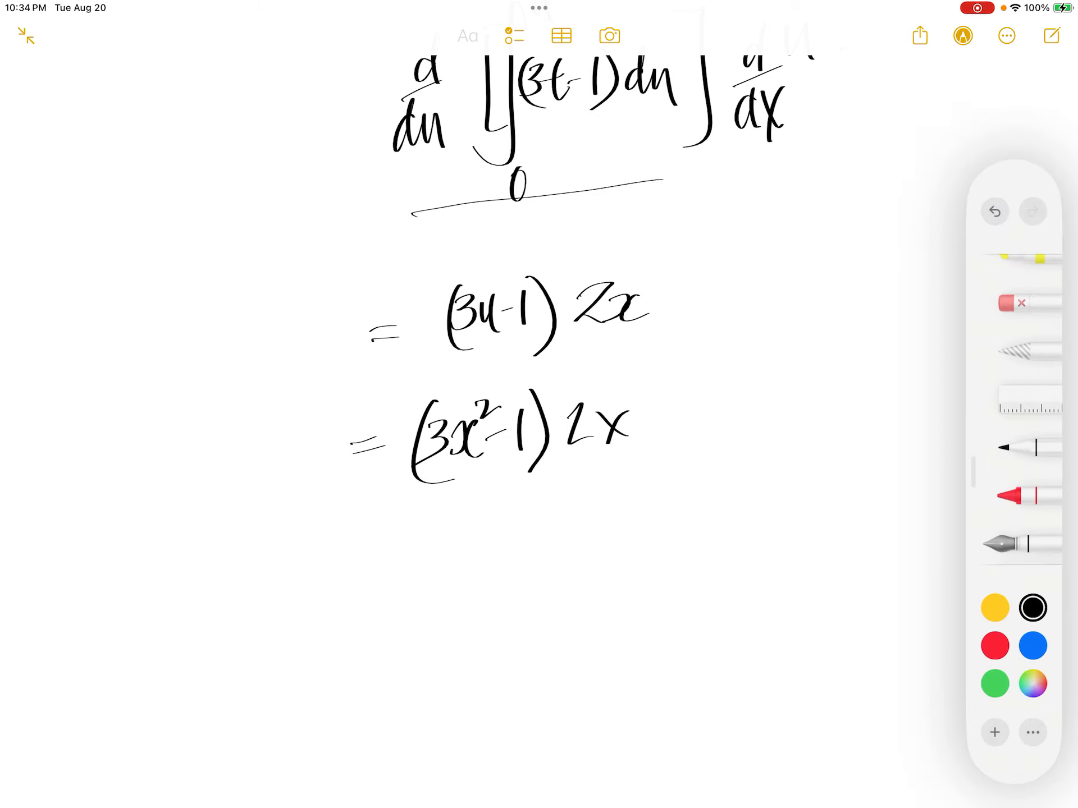